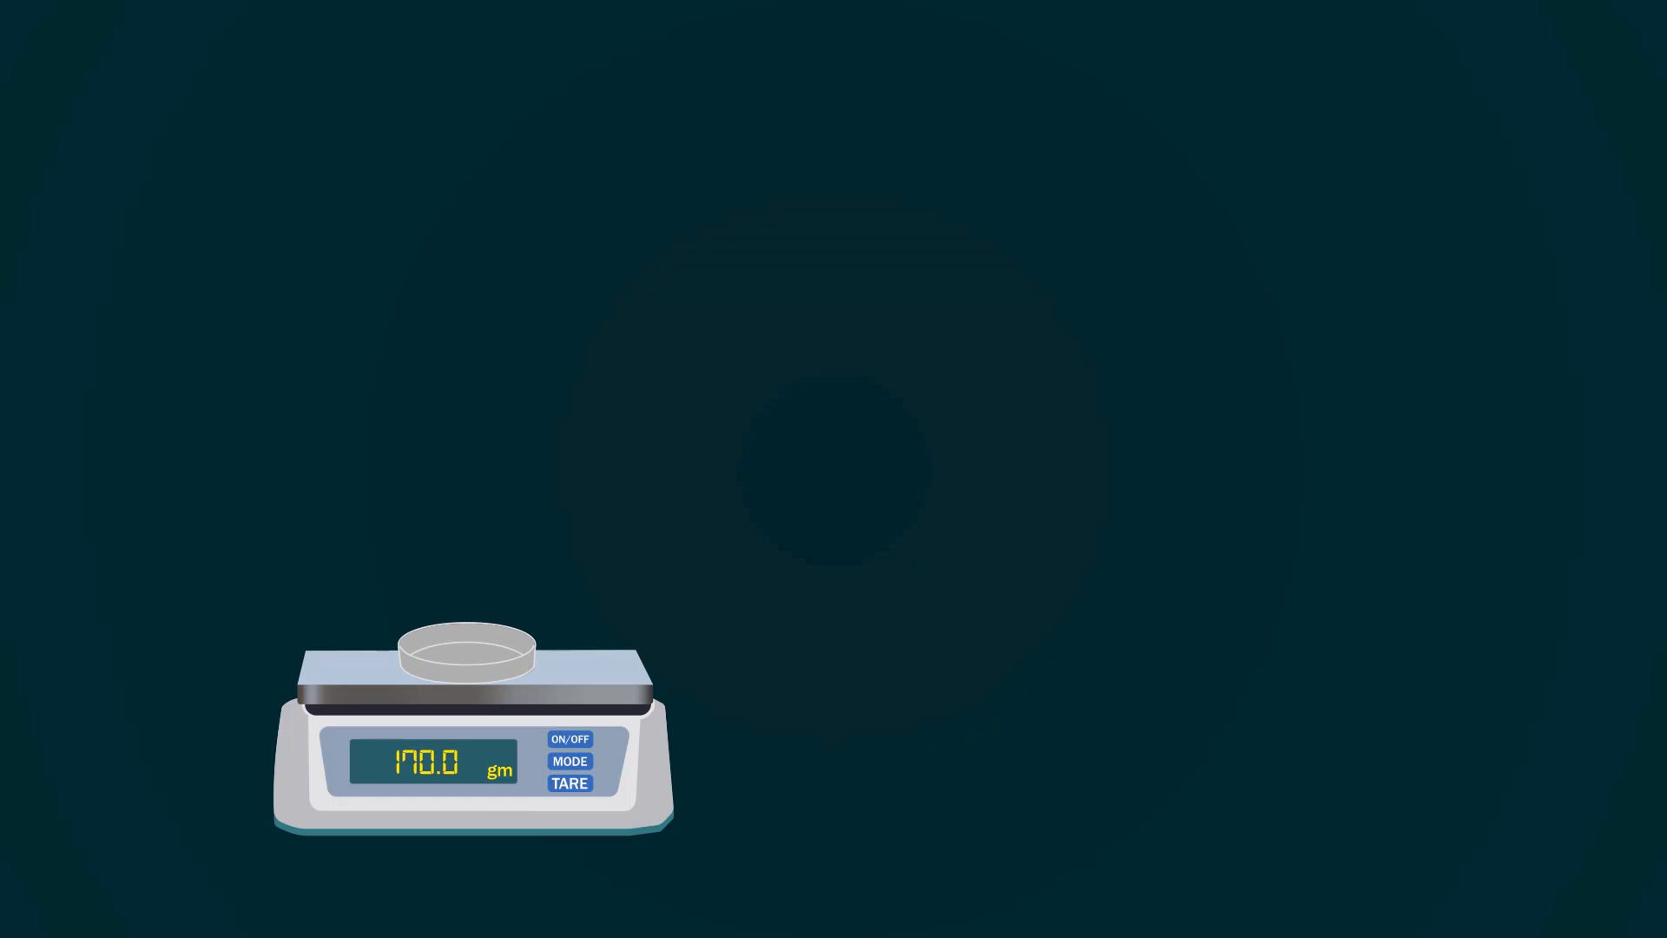
# Step: Tare the balance so the empty petri dish reads 0.000 gm instead of 170.0 gm
pyautogui.click(570, 783)
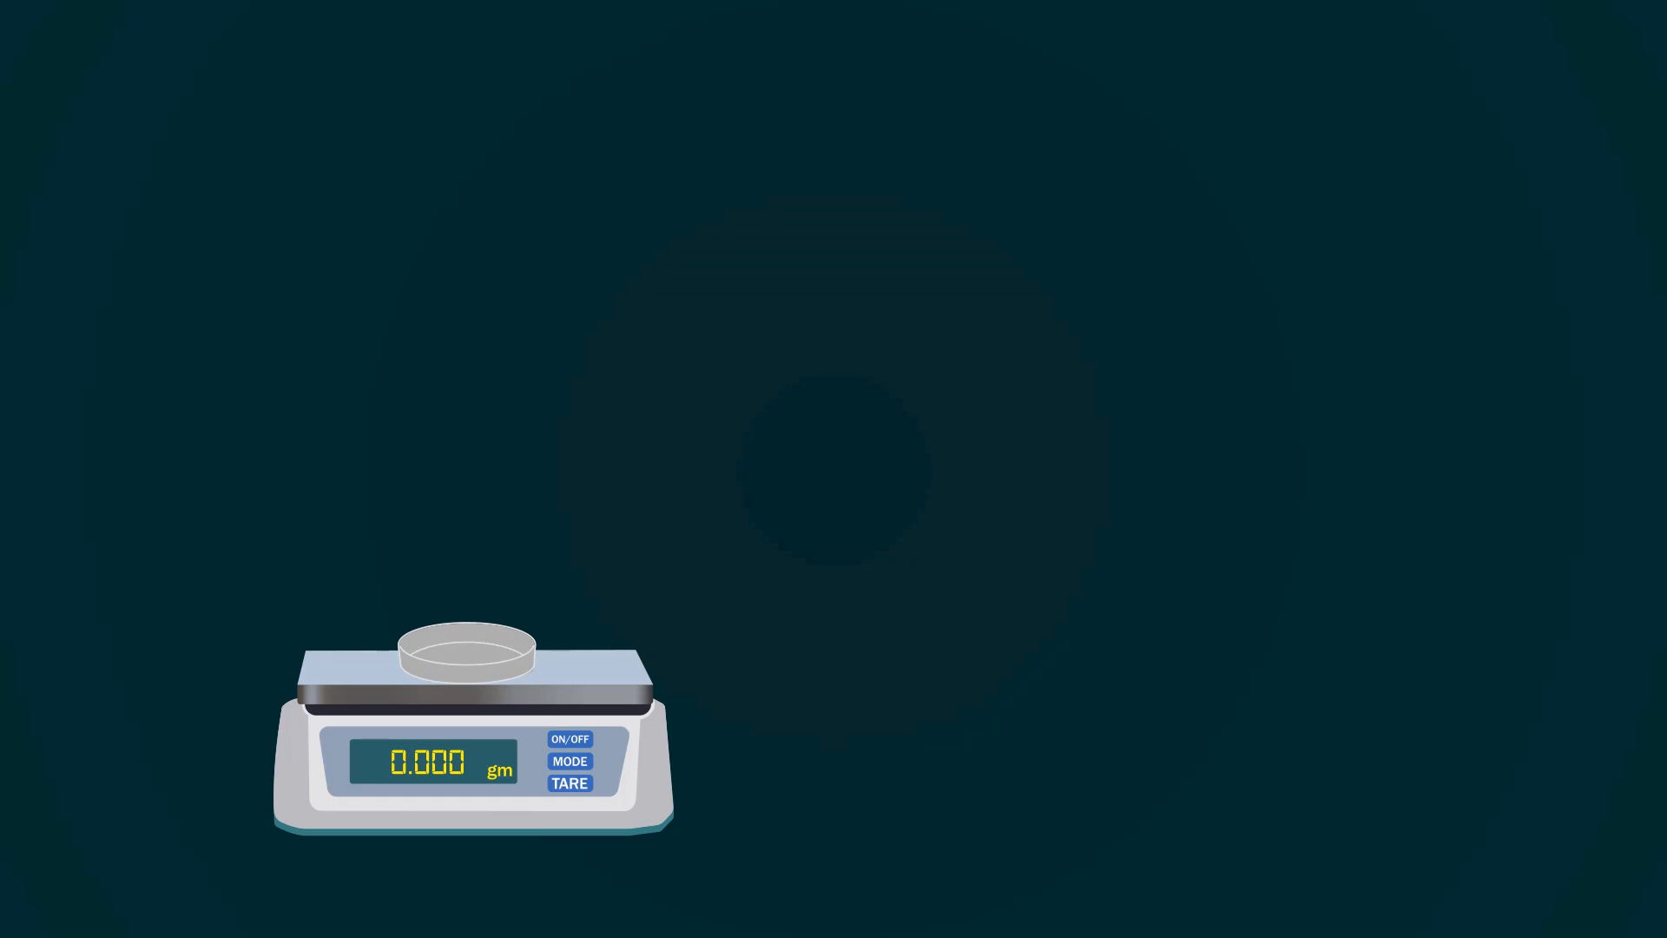